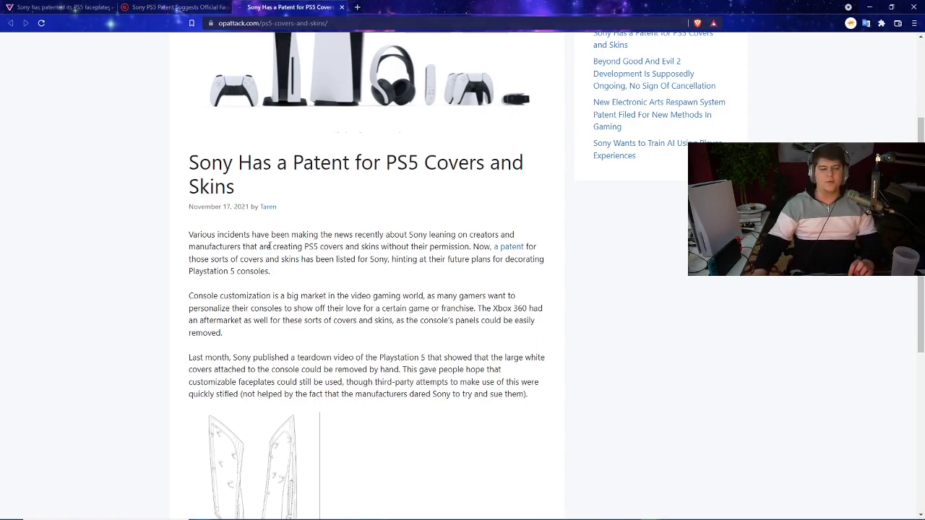
Open the article's USPTO patent link in a new tab and reload it after it fails
scroll("down", 3)
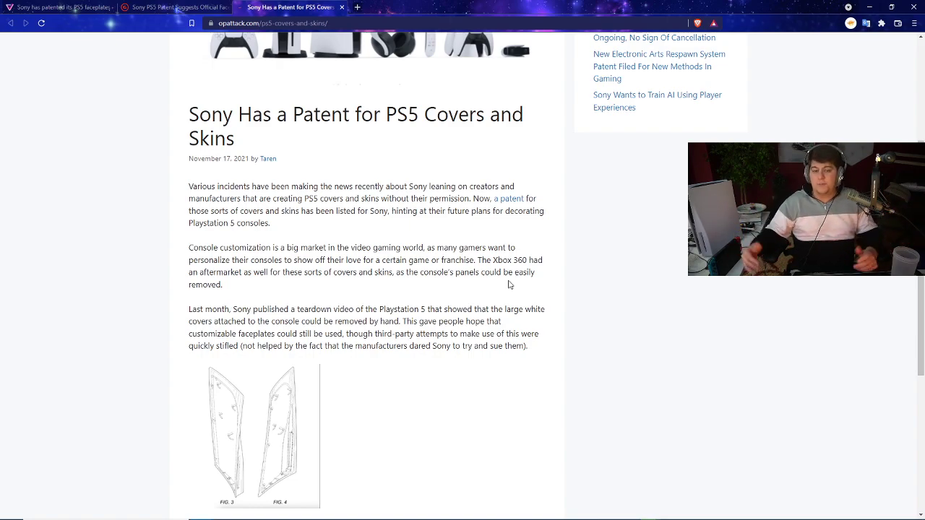
right_click(509, 198)
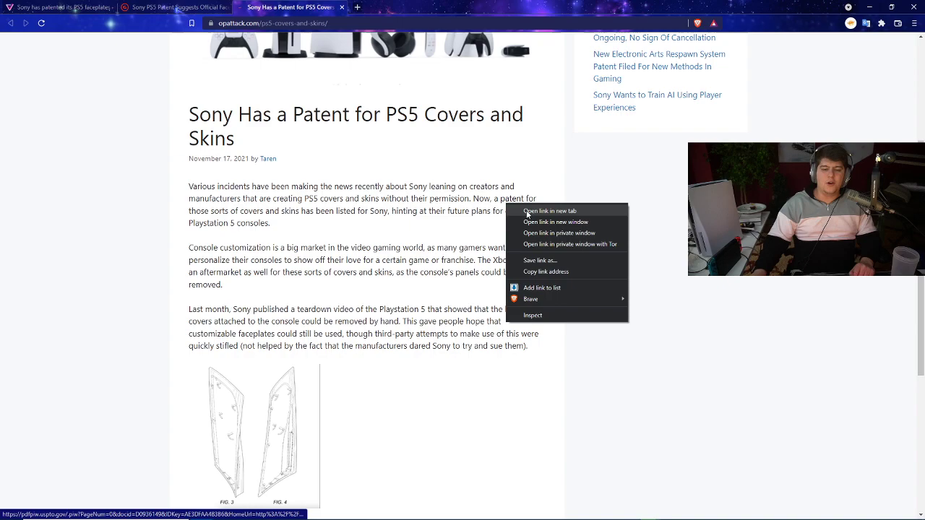
left_click(550, 211)
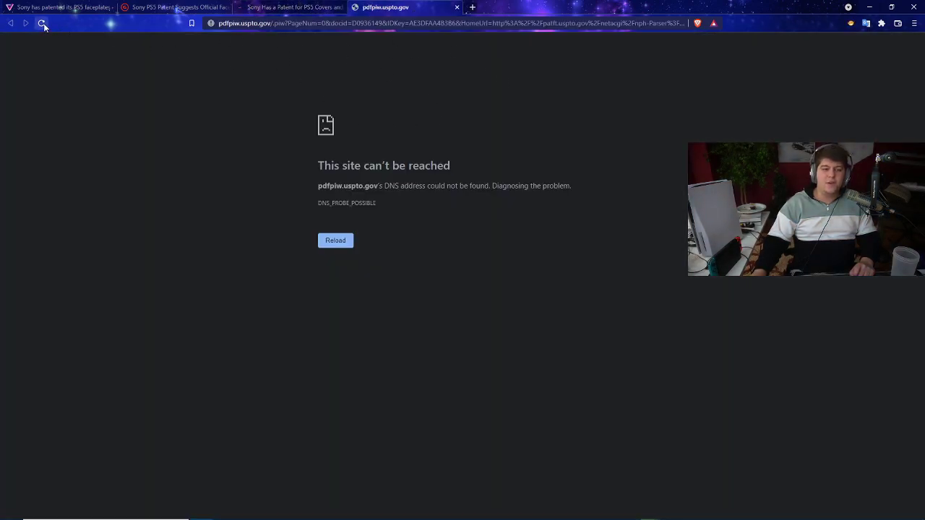
left_click(42, 23)
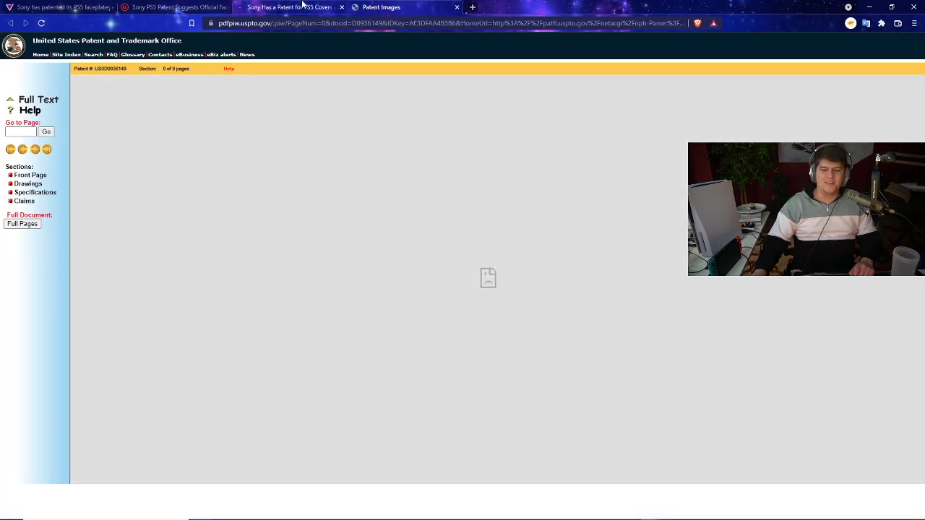
Open the OP Attack patent drawing image, glance at GameSpot, then view the patent document
left_click(289, 7)
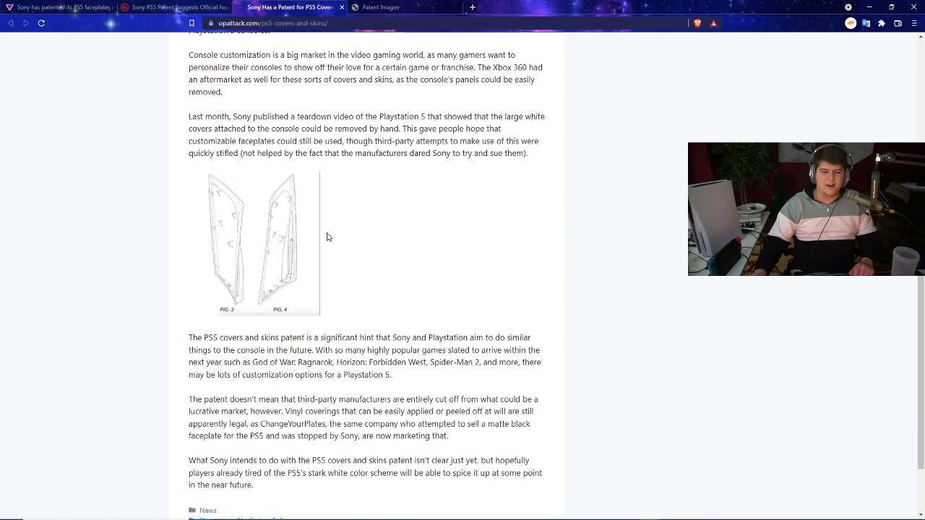
left_click(268, 242)
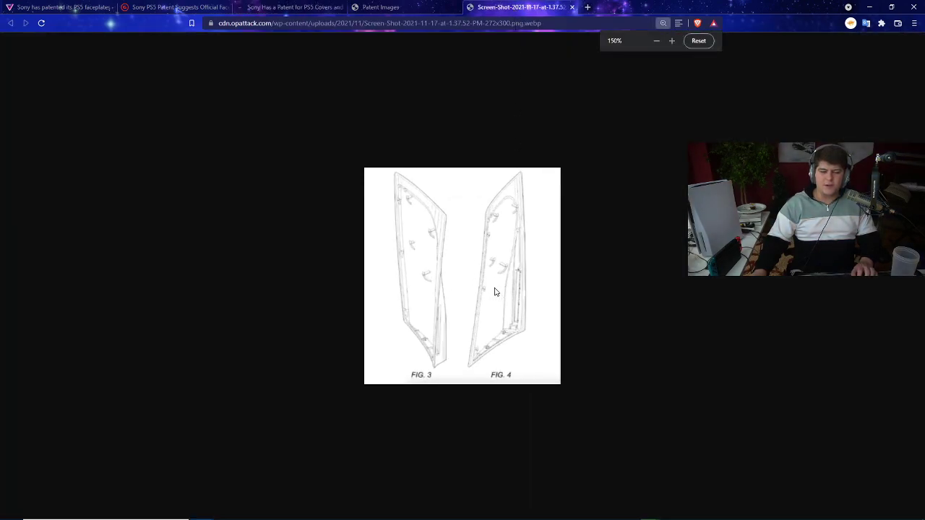
left_click(173, 7)
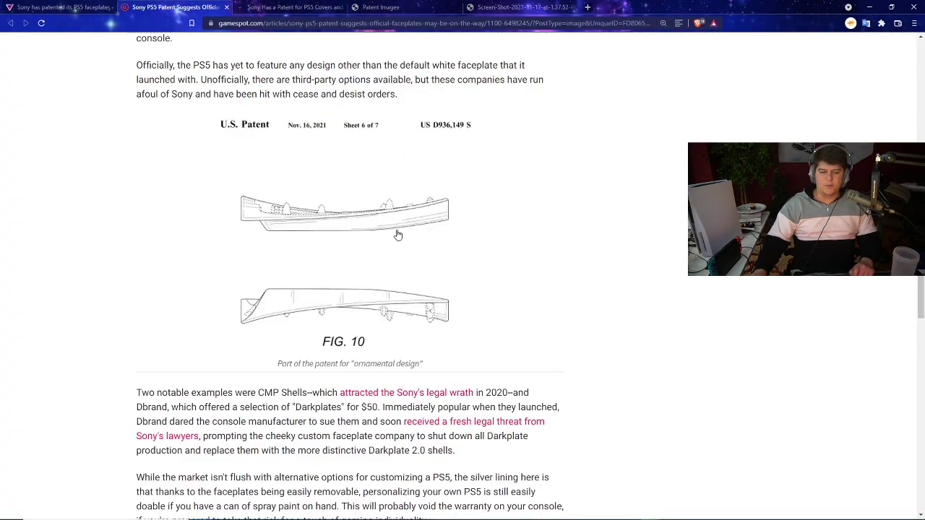
left_click(380, 7)
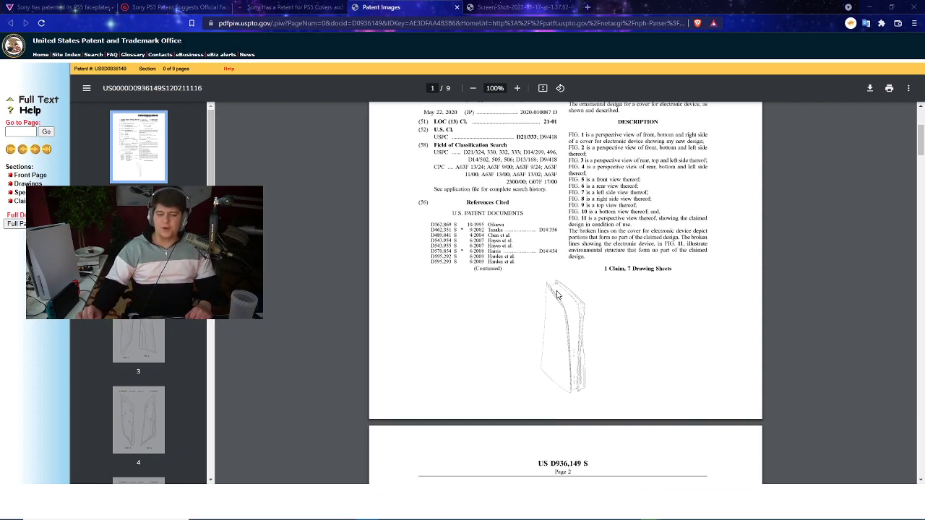
Page through the patent drawing sheets up to FIG. 6, then return to OP Attack
scroll("down", 3)
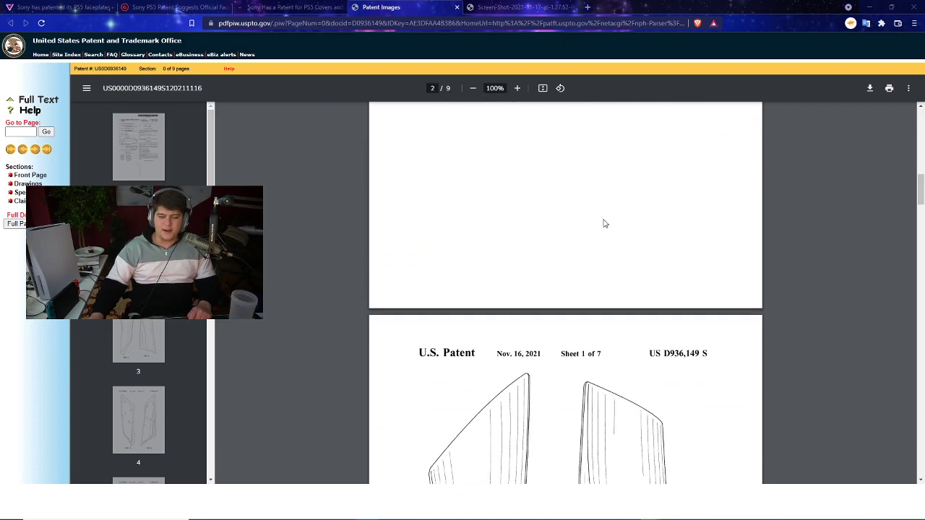
scroll("down", 3)
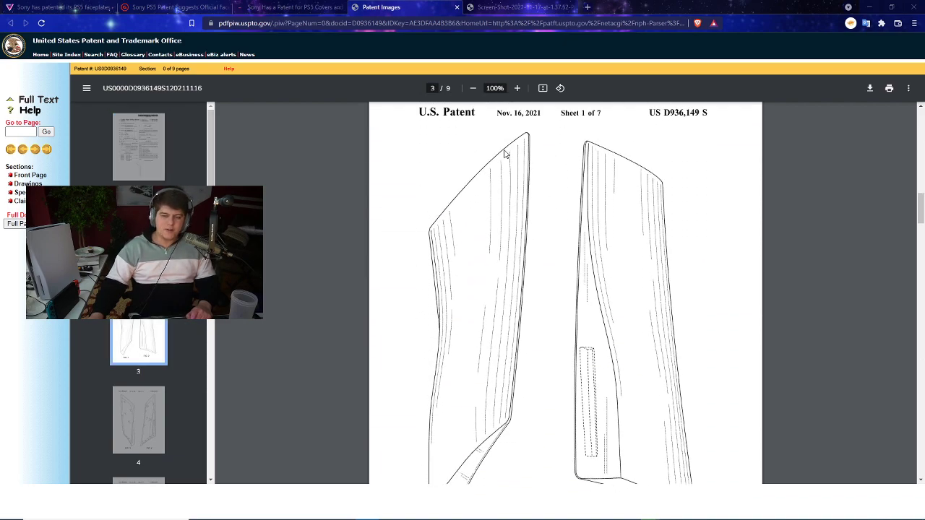
scroll("down", 3)
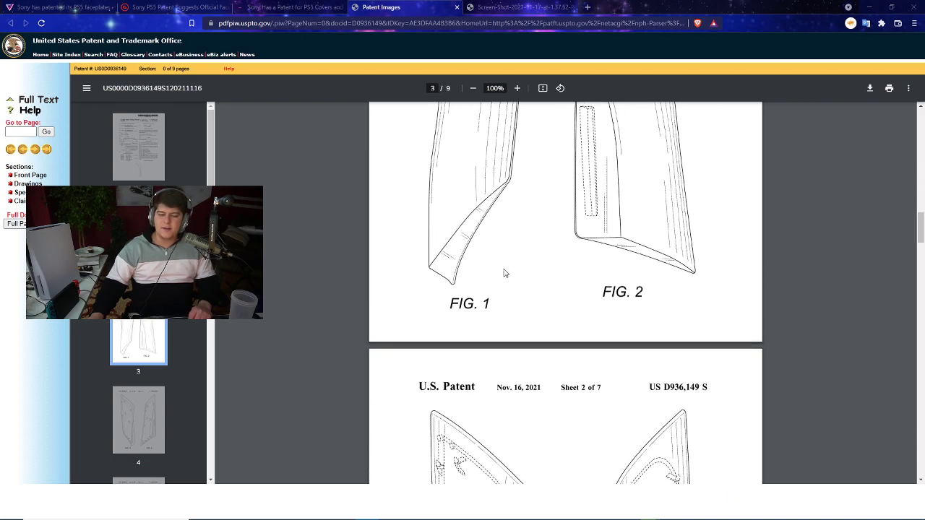
scroll("down", 3)
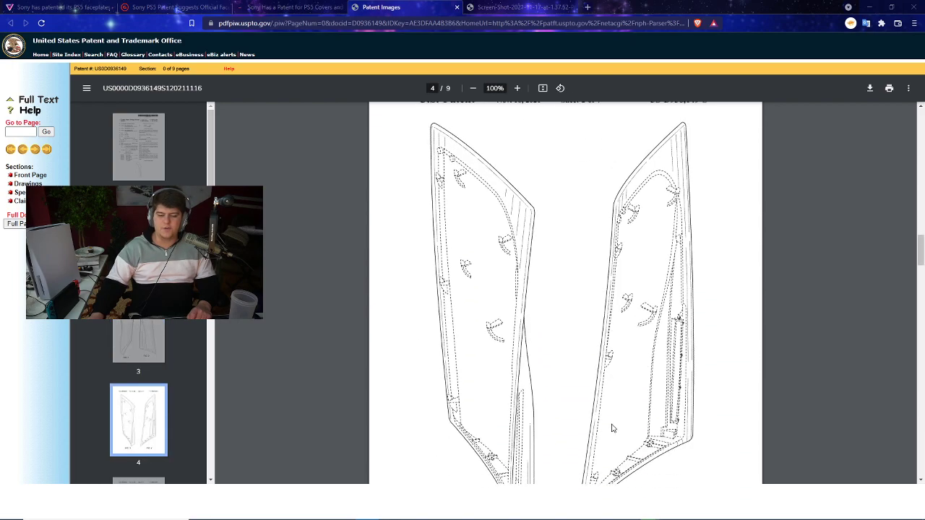
scroll("down", 3)
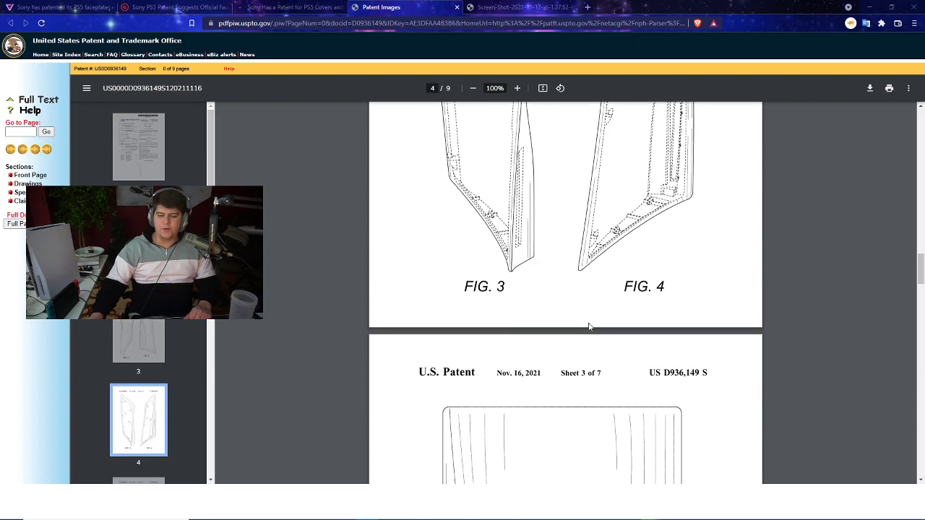
scroll("down", 3)
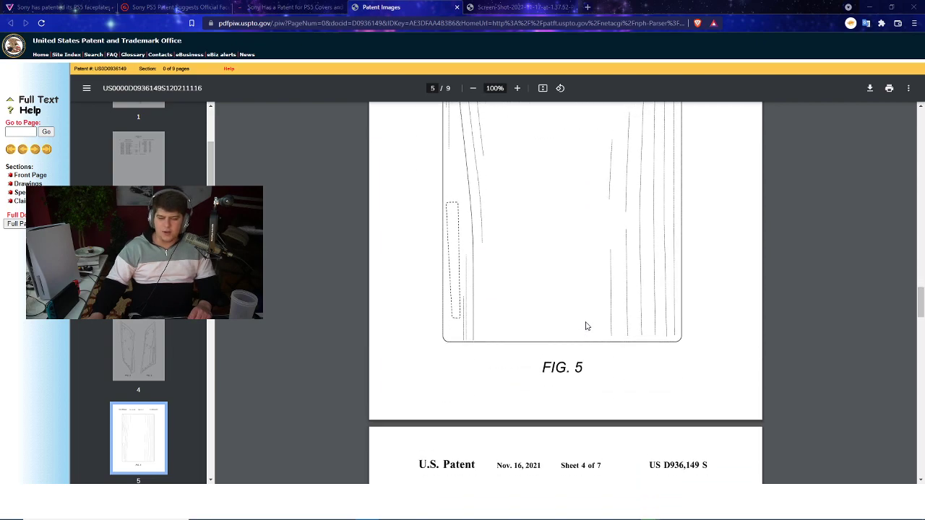
scroll("down", 3)
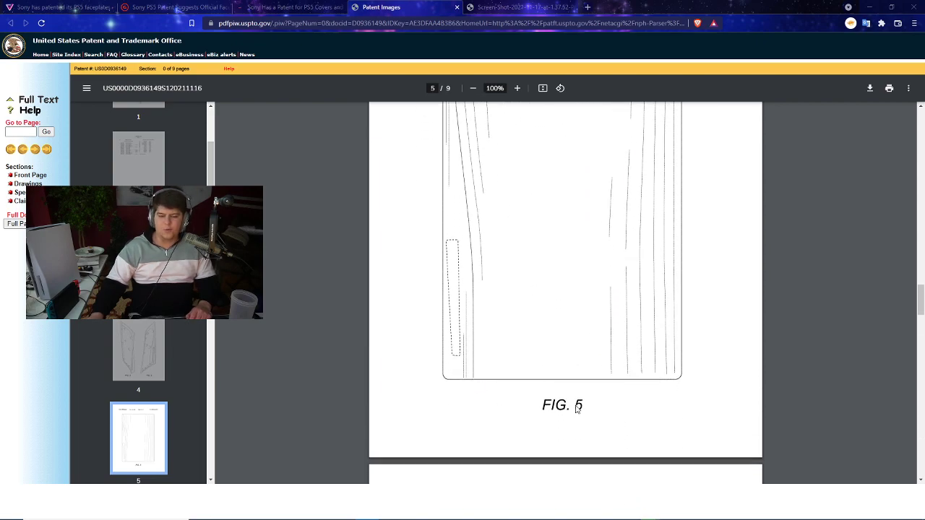
scroll("down", 3)
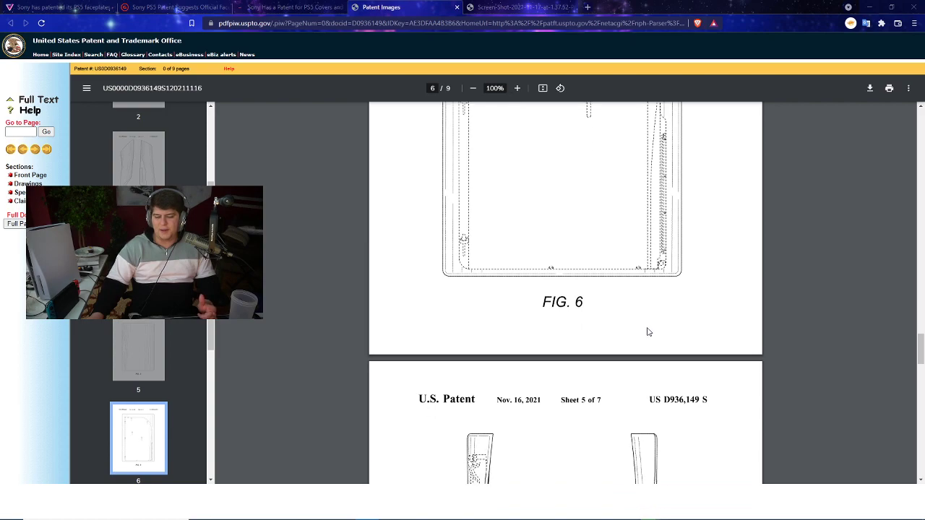
scroll("down", 3)
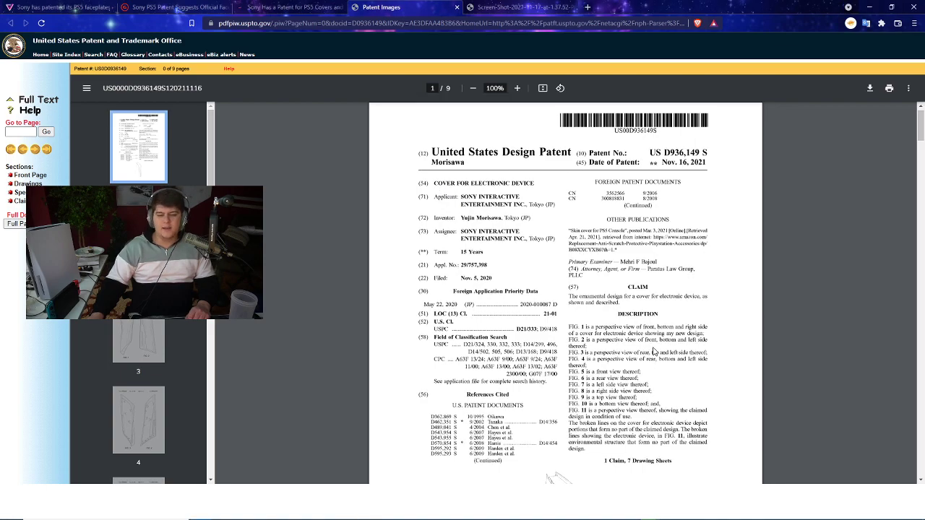
left_click(289, 7)
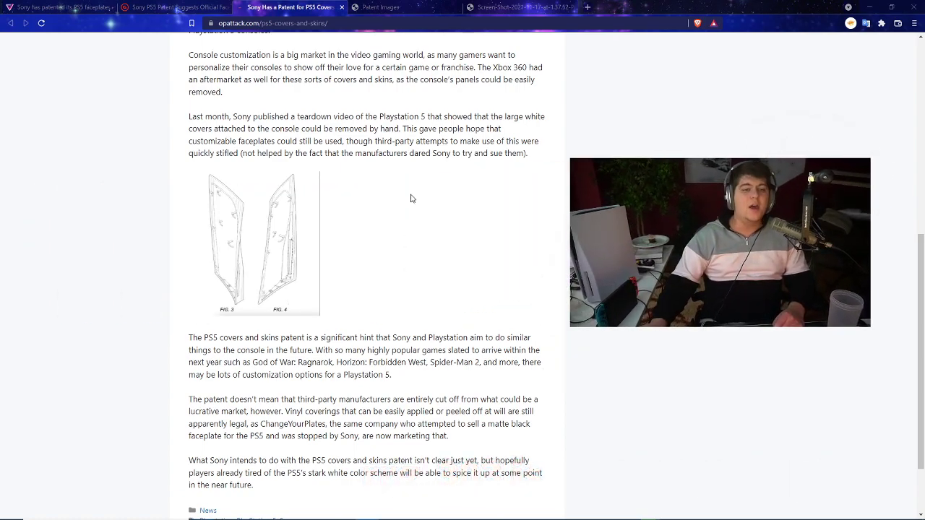
scroll("up", 3)
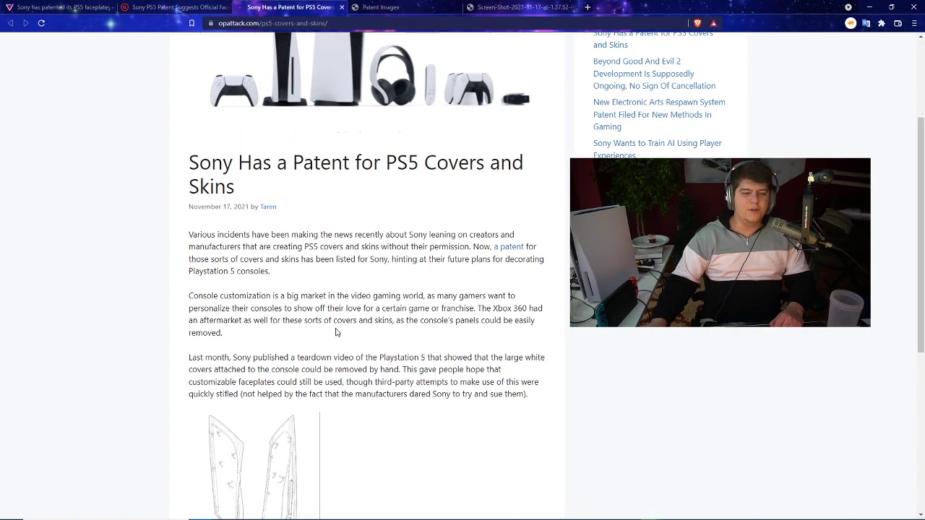
scroll("down", 3)
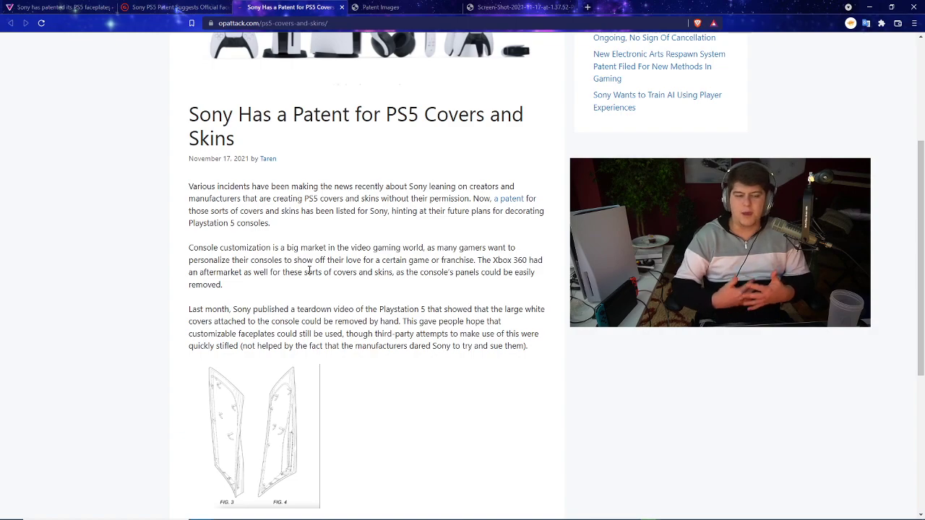
scroll("down", 3)
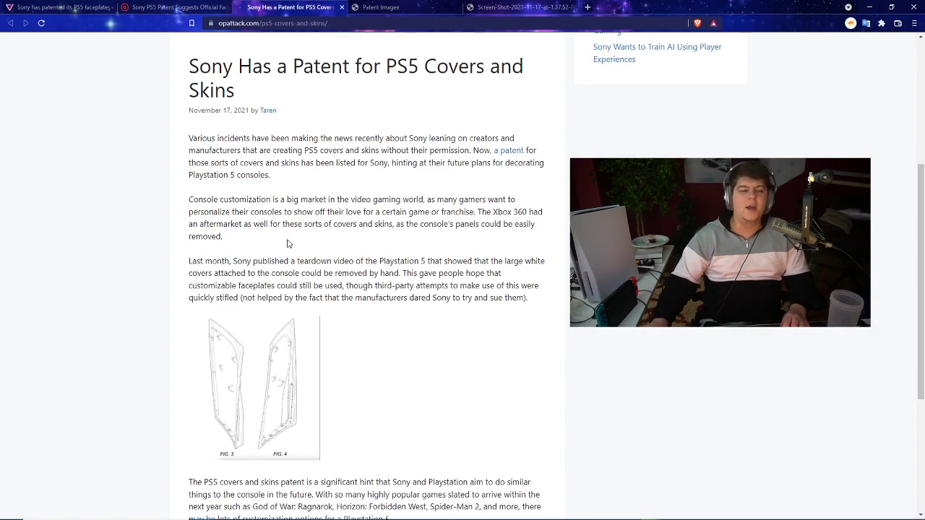
scroll("down", 3)
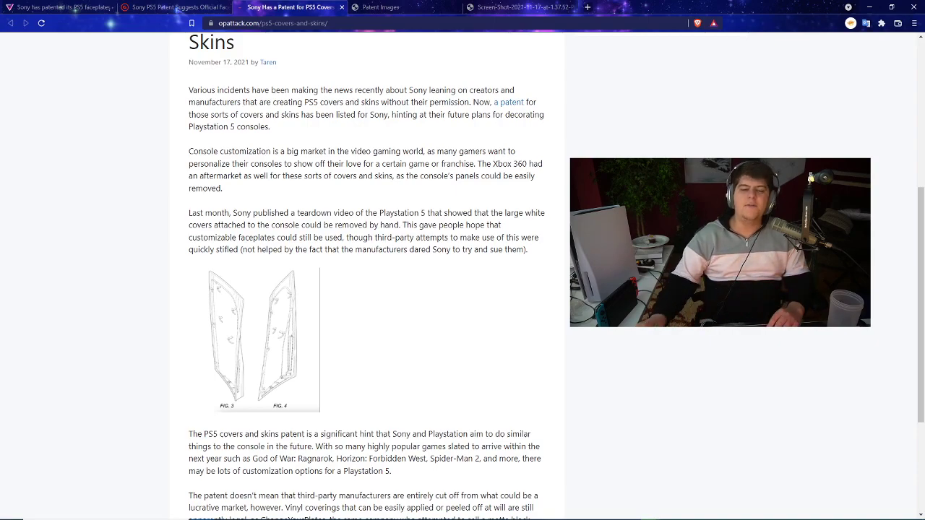
Highlight the passages on personalizing consoles and third-party attempts being stifled
left_click_drag(432, 151, 266, 176)
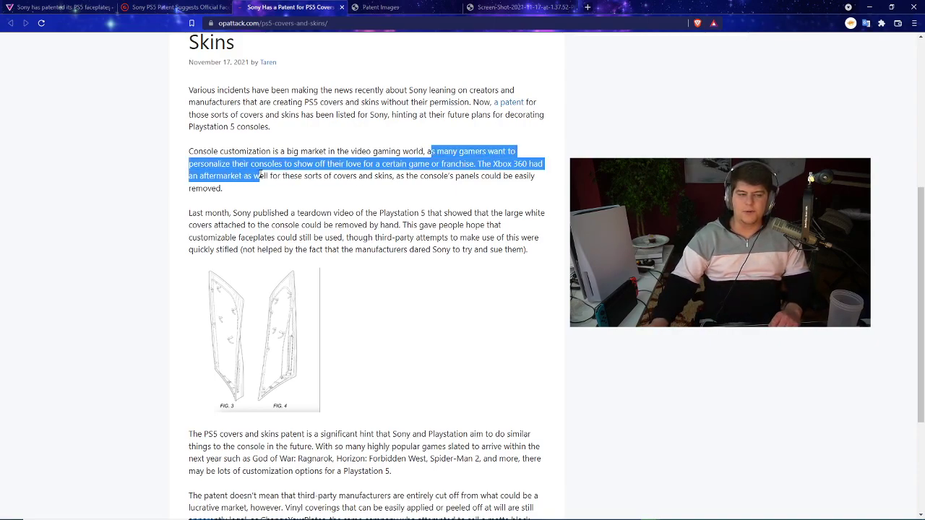
left_click_drag(546, 163, 418, 163)
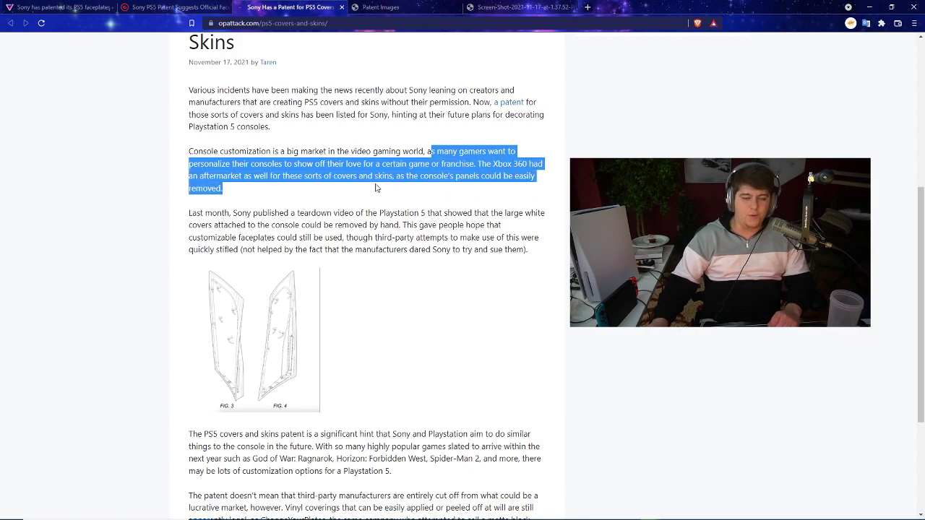
scroll("down", 3)
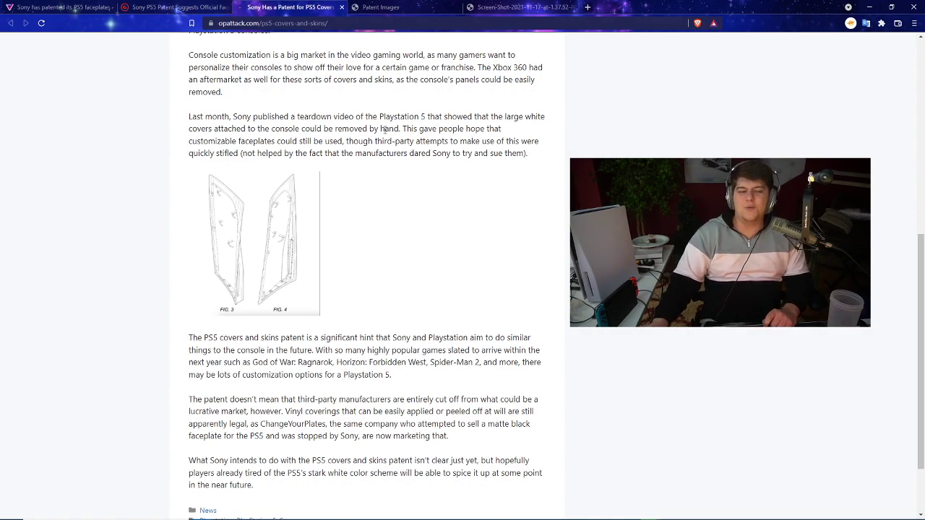
left_click_drag(349, 141, 451, 141)
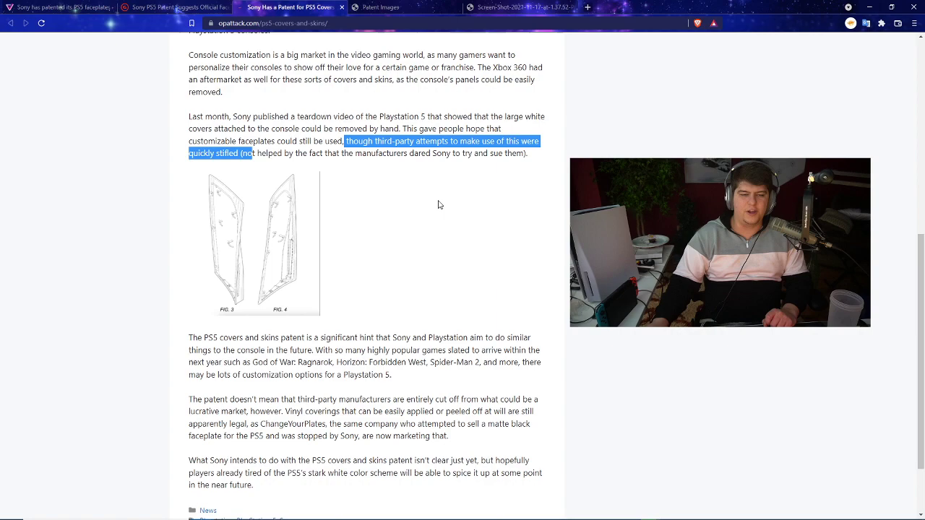
scroll("down", 3)
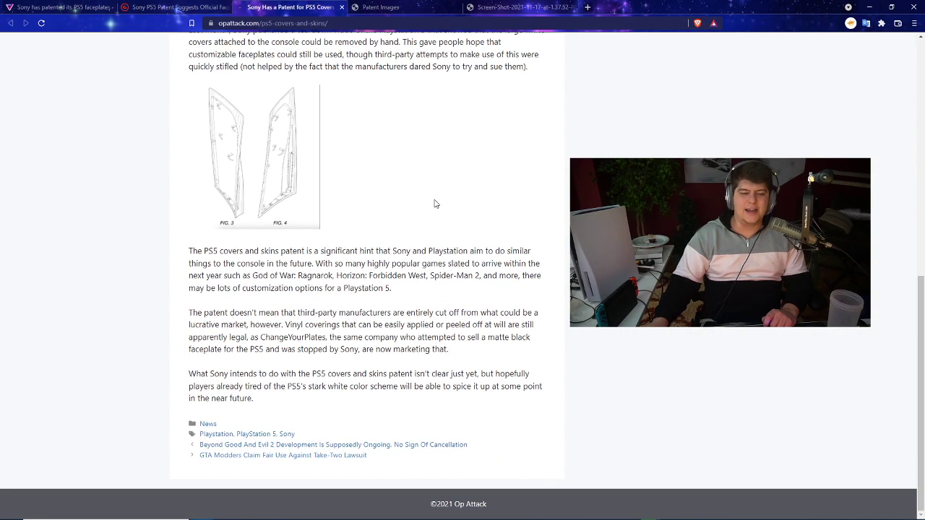
Highlight the sentences on Sony's similar future plans and upcoming popular games
double_click(208, 251)
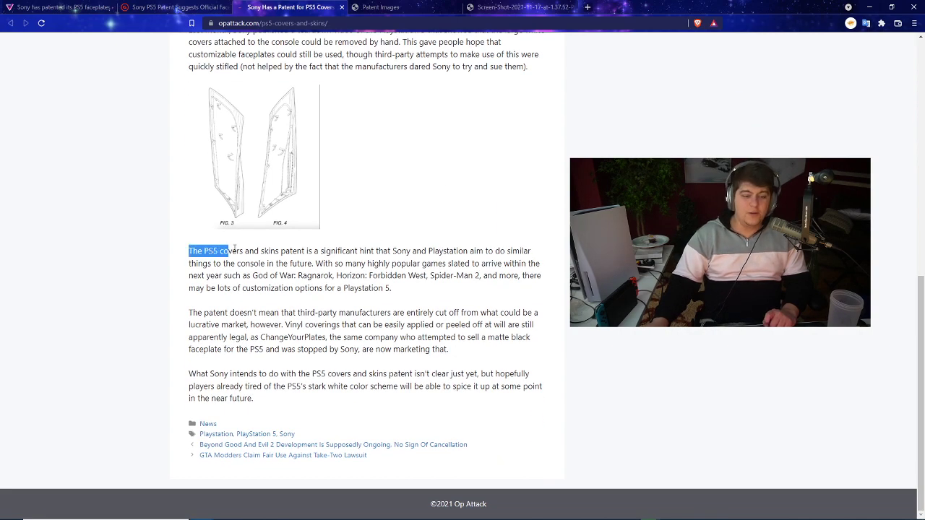
left_click_drag(228, 251, 494, 250)
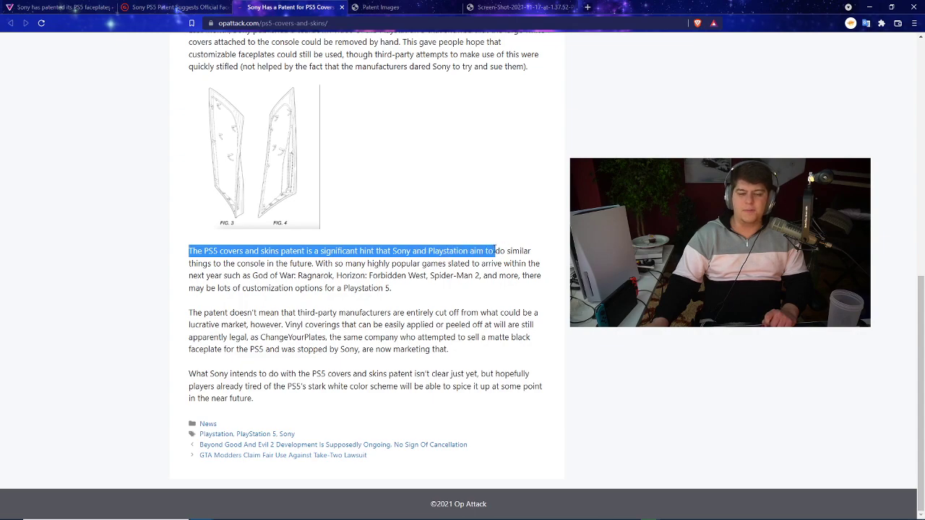
left_click_drag(493, 251, 319, 275)
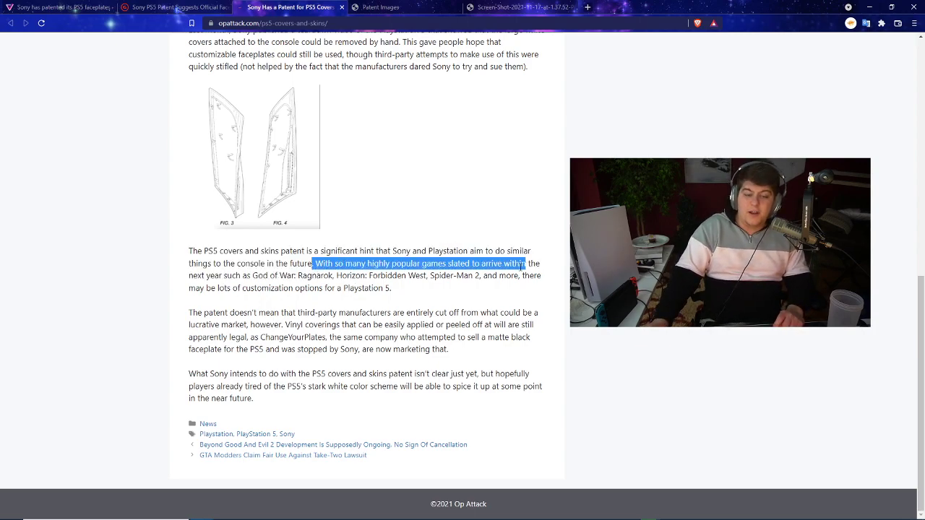
left_click_drag(527, 263, 392, 288)
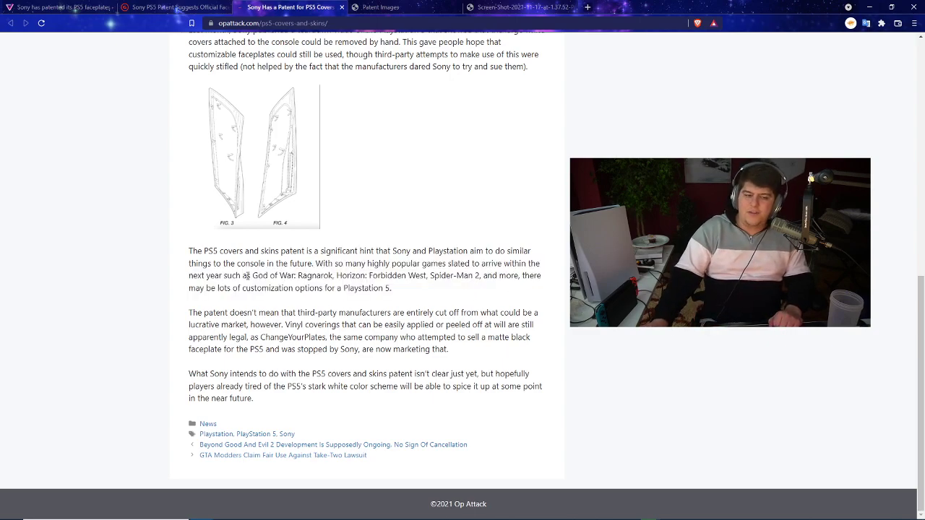
left_click_drag(246, 276, 454, 275)
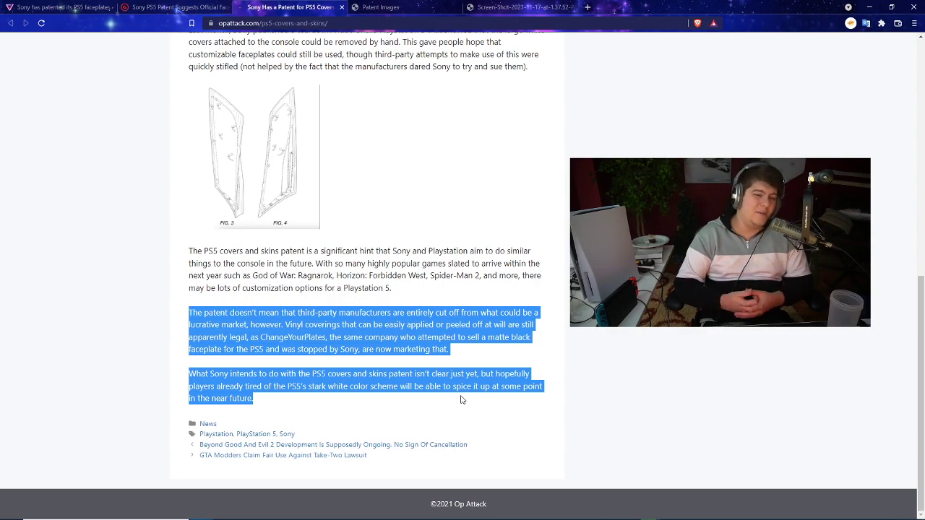
Highlight the legal vinyl coverings and ChangeYourPlates passage, then the closing paragraph
left_click(462, 400)
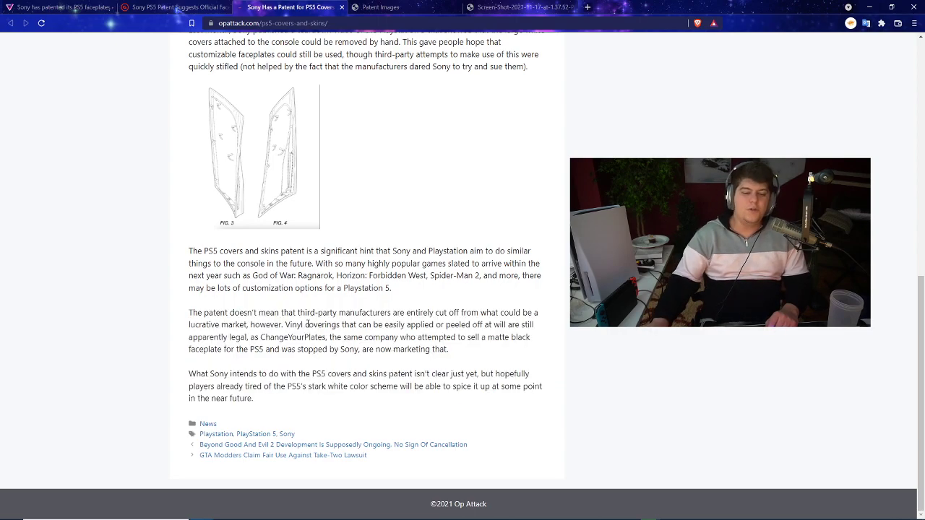
left_click_drag(284, 324, 434, 325)
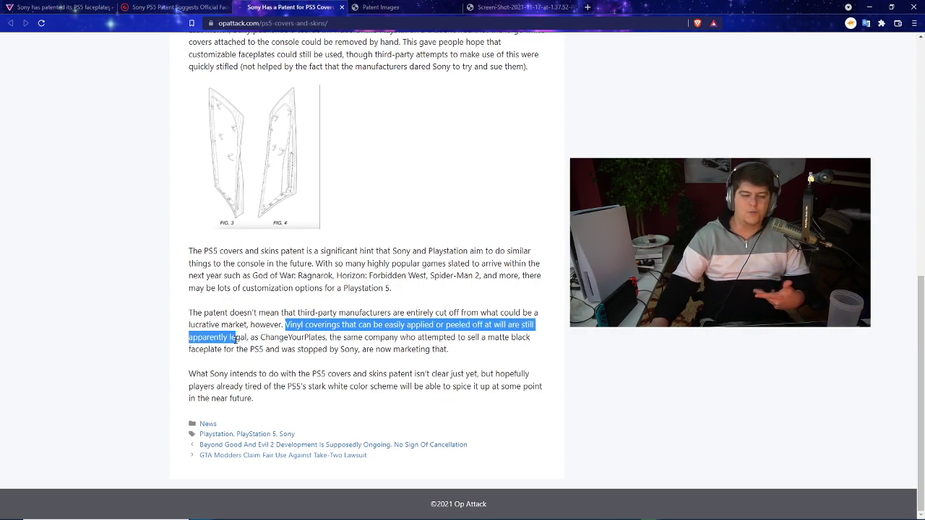
left_click_drag(238, 337, 468, 349)
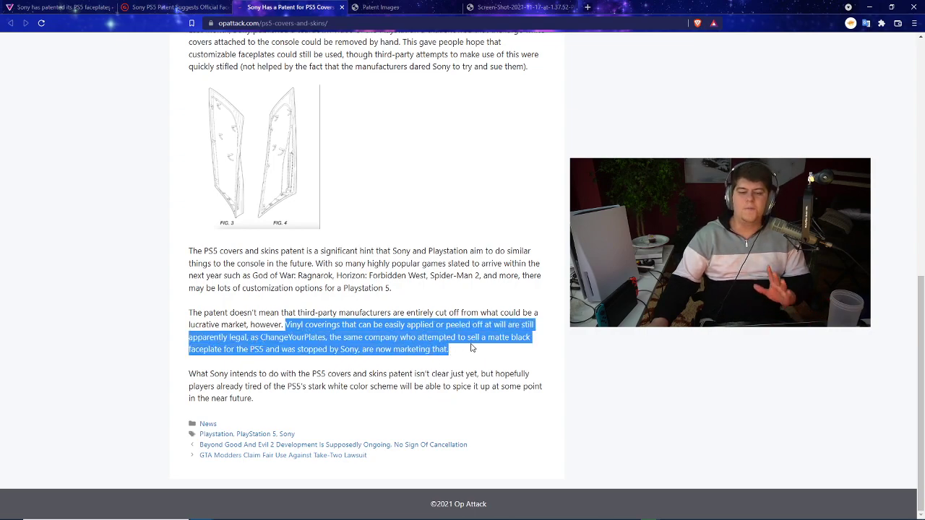
left_click(508, 354)
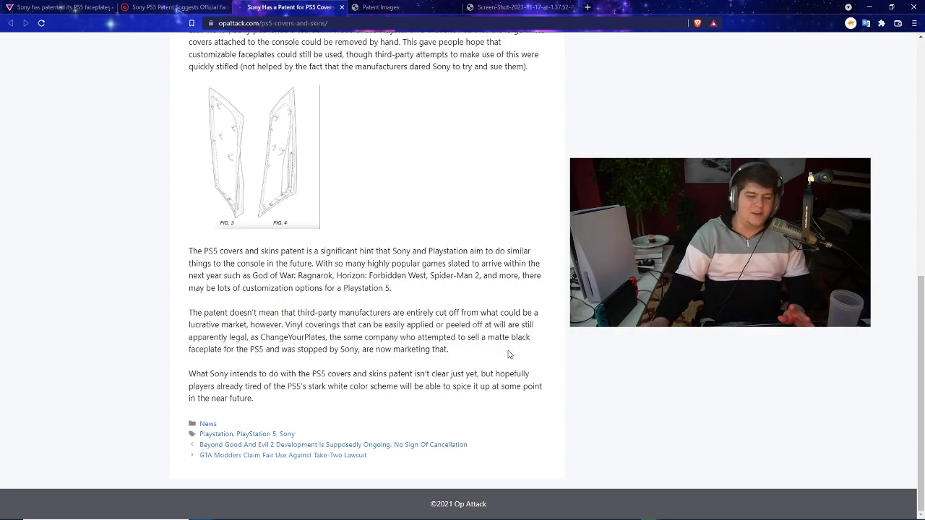
left_click_drag(188, 374, 255, 399)
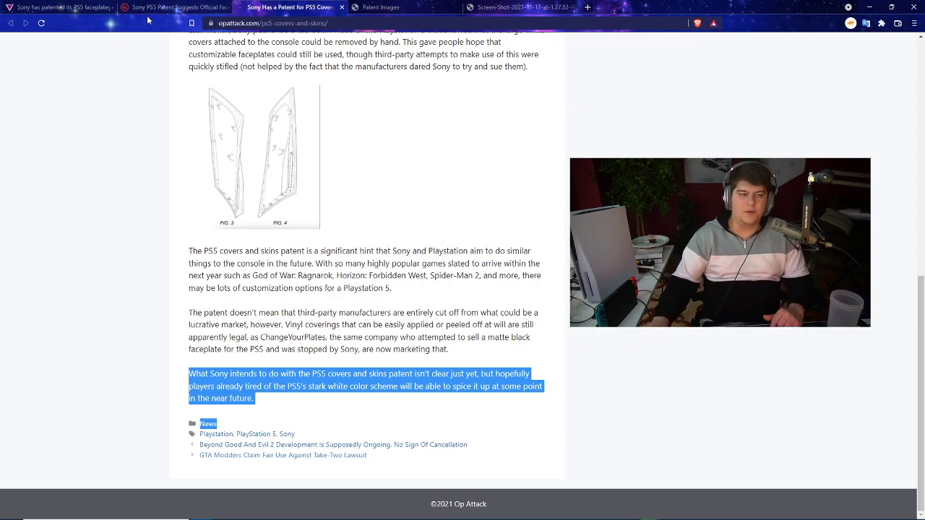
left_click(173, 8)
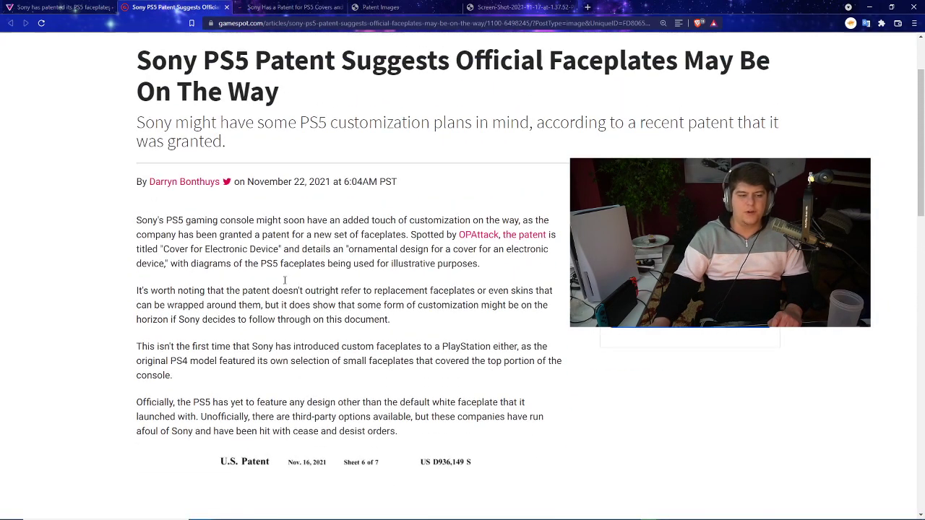
Select GameSpot's sentence that the patent doesn't mention replacement faceplates, through the customization remark
scroll("down", 3)
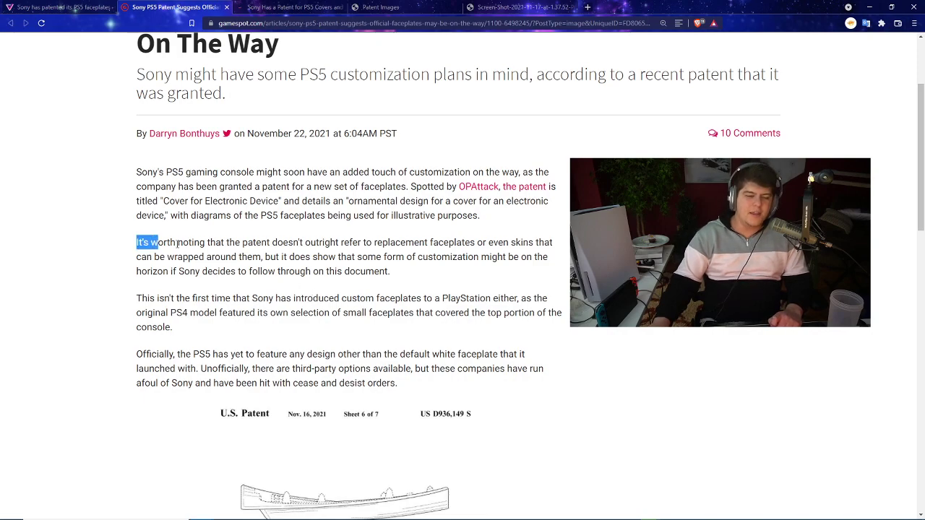
left_click_drag(148, 241, 490, 326)
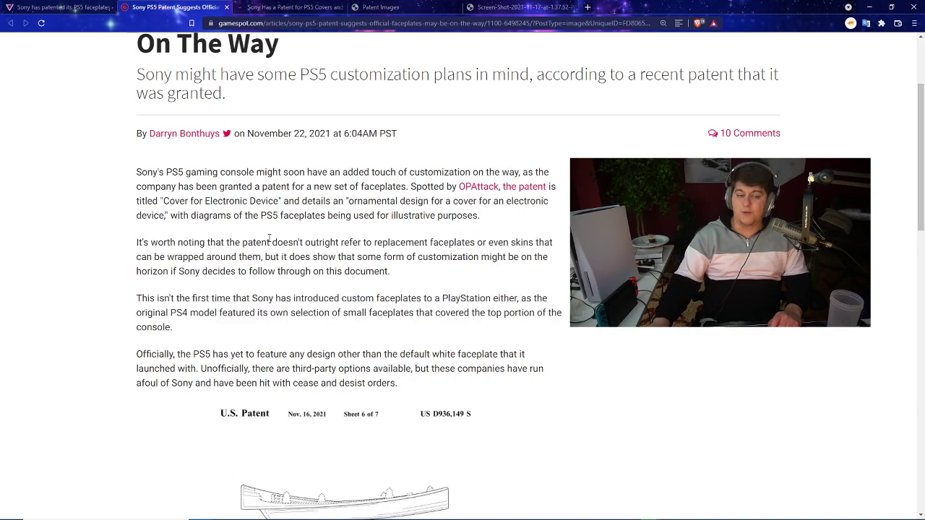
left_click_drag(271, 242, 509, 242)
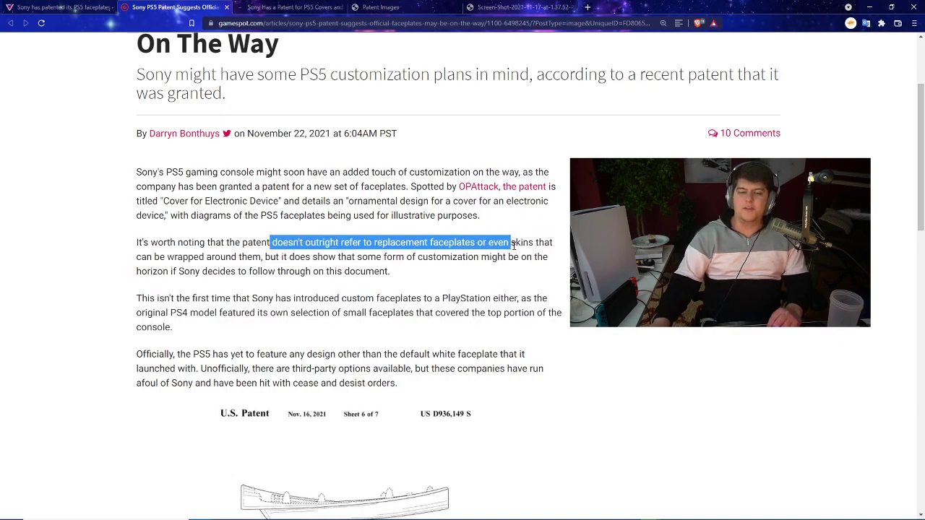
left_click_drag(509, 242, 287, 256)
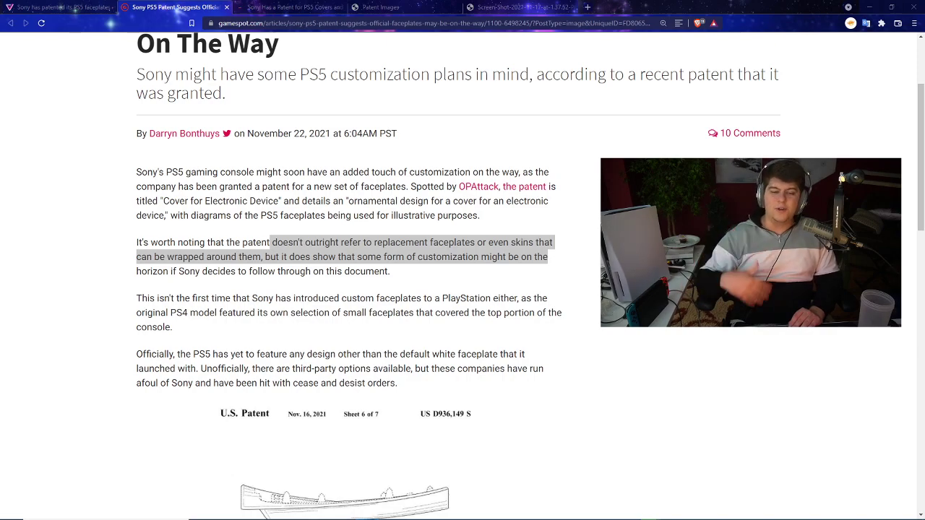
Scroll the GameSpot article past FIG. 10 and highlight Dbrand's "Darkplates" for $50
scroll("down", 3)
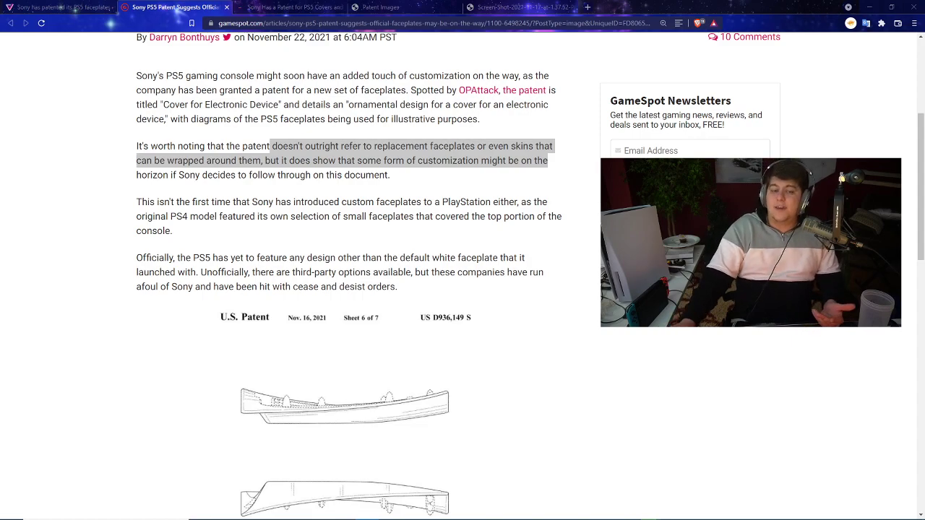
scroll("down", 3)
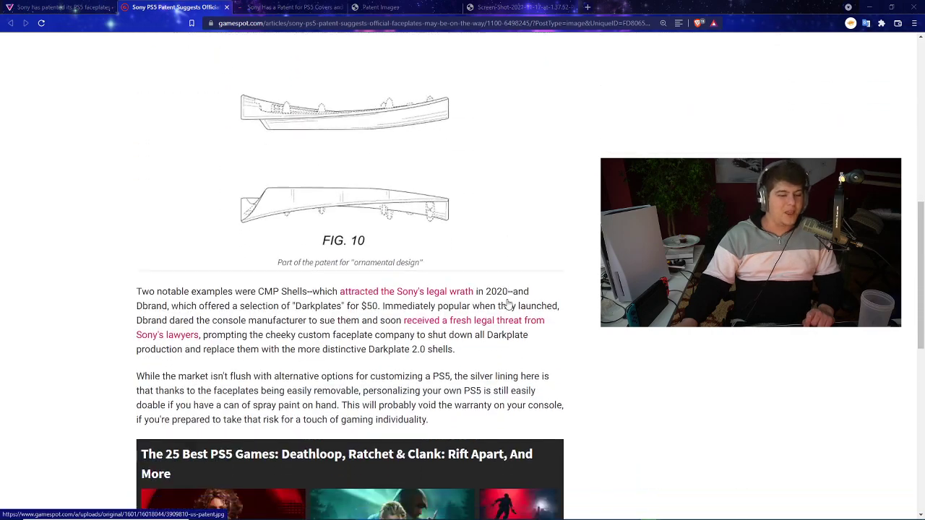
scroll("down", 3)
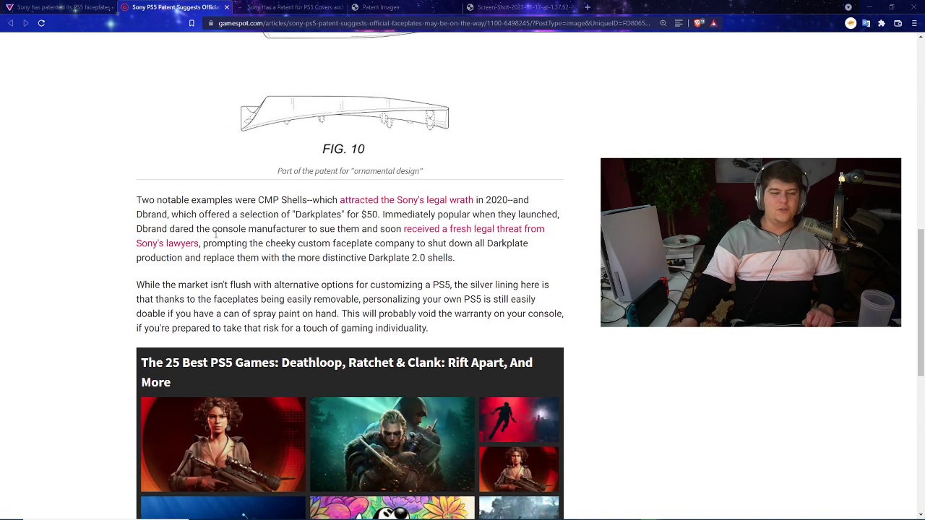
scroll("down", 3)
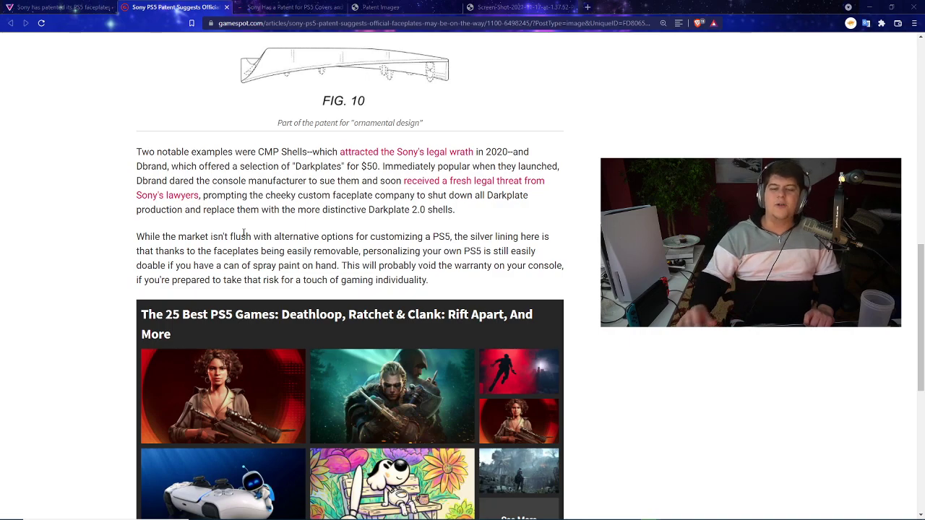
scroll("down", 3)
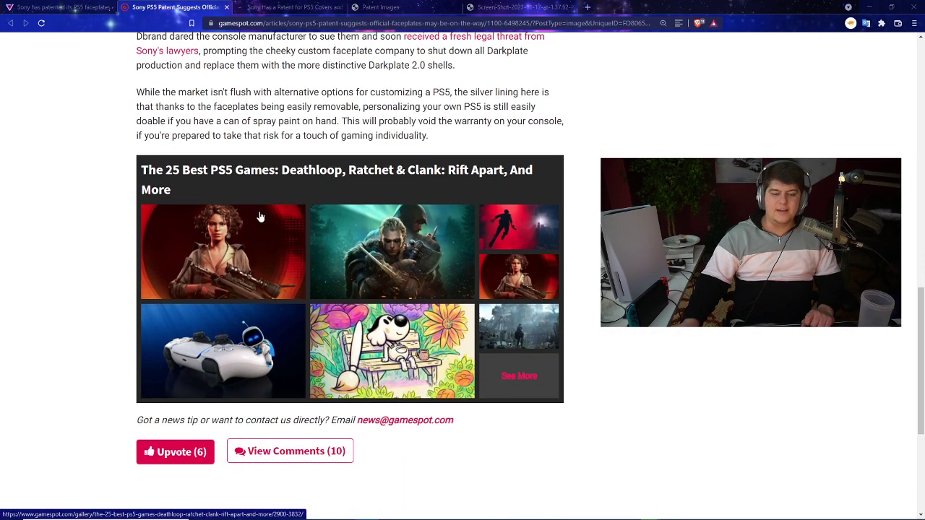
scroll("up", 3)
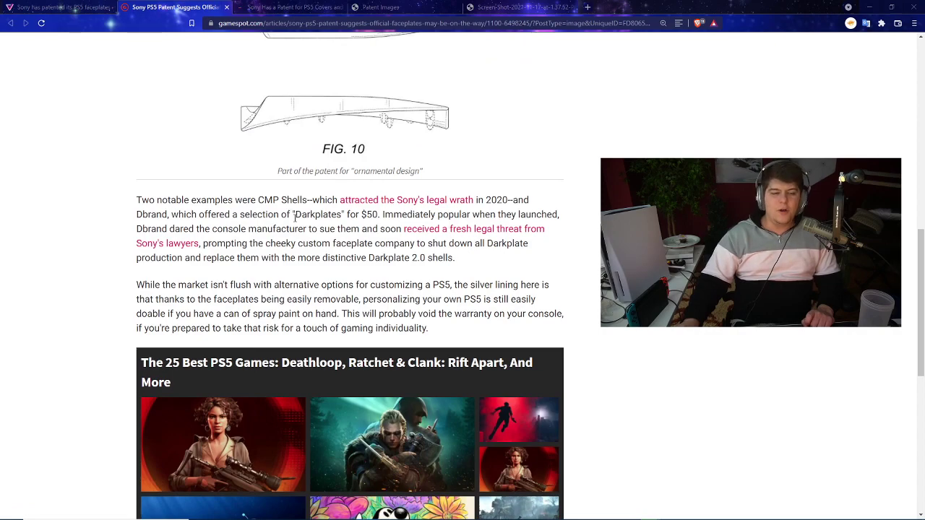
left_click_drag(265, 214, 384, 215)
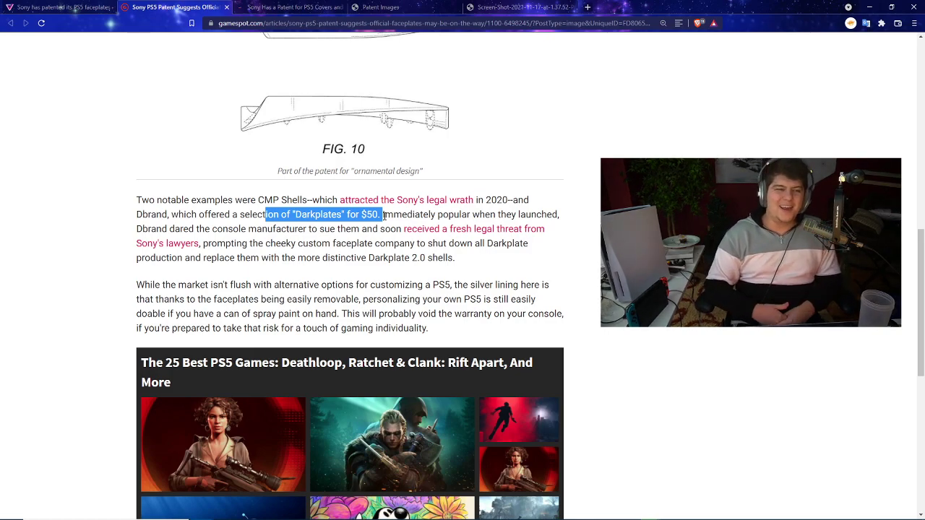
mouse_move(334, 168)
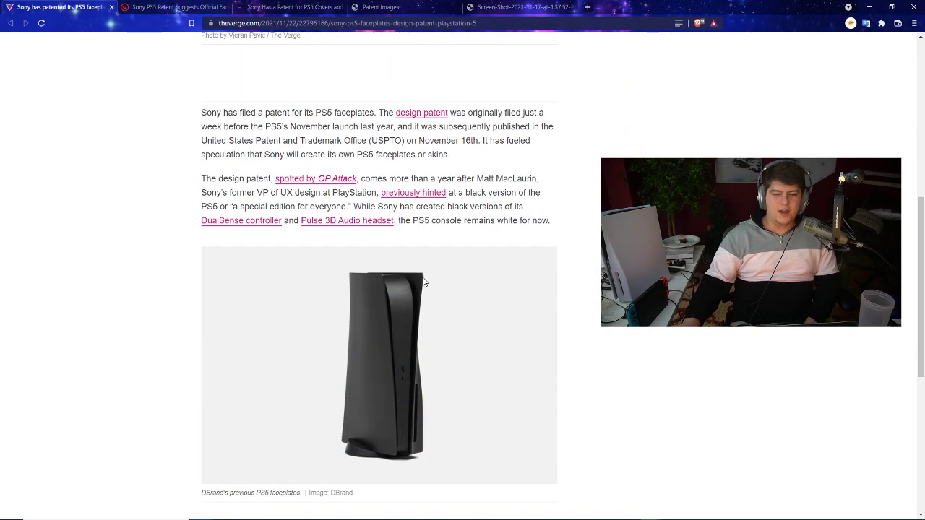
scroll("down", 3)
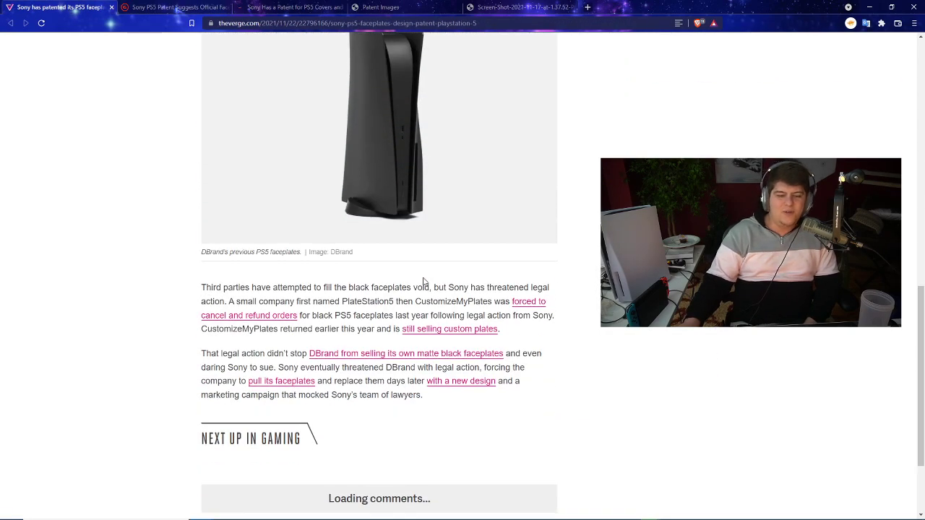
scroll("down", 3)
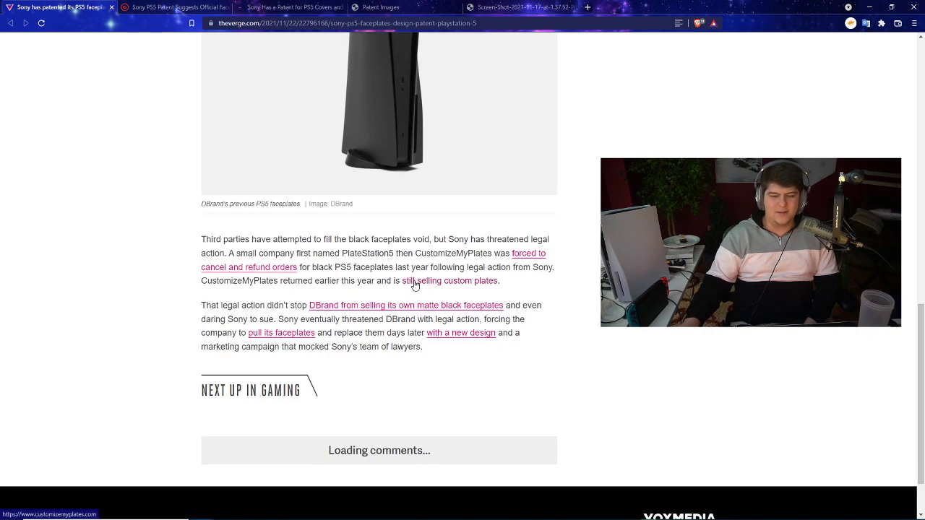
left_click_drag(226, 253, 498, 281)
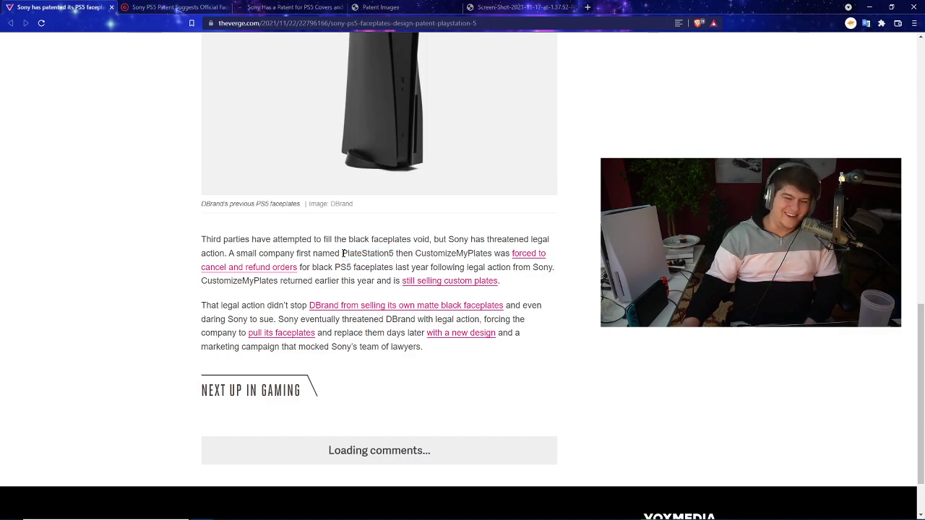
double_click(364, 253)
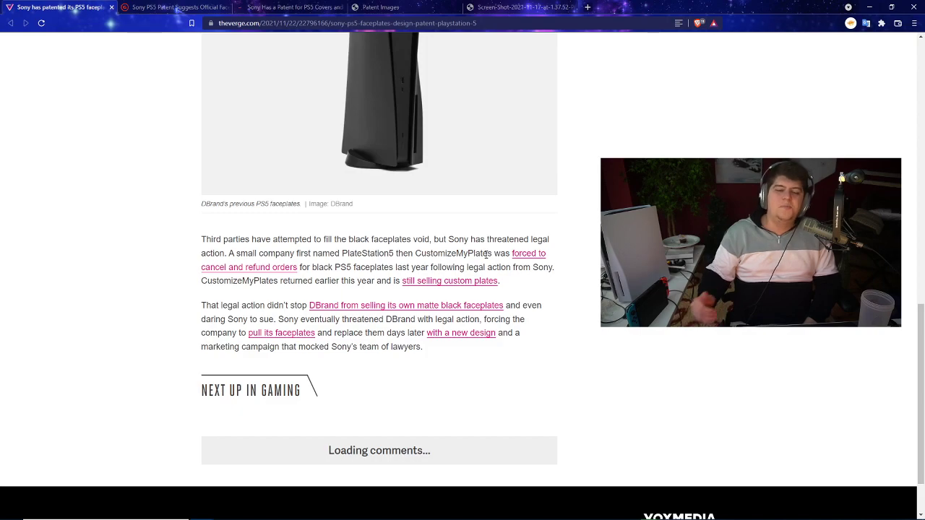
scroll("down", 3)
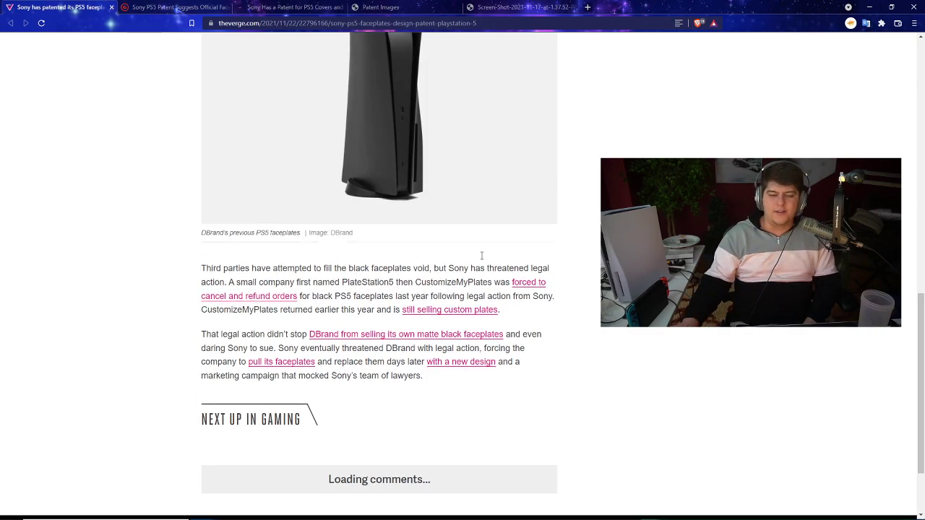
scroll("up", 3)
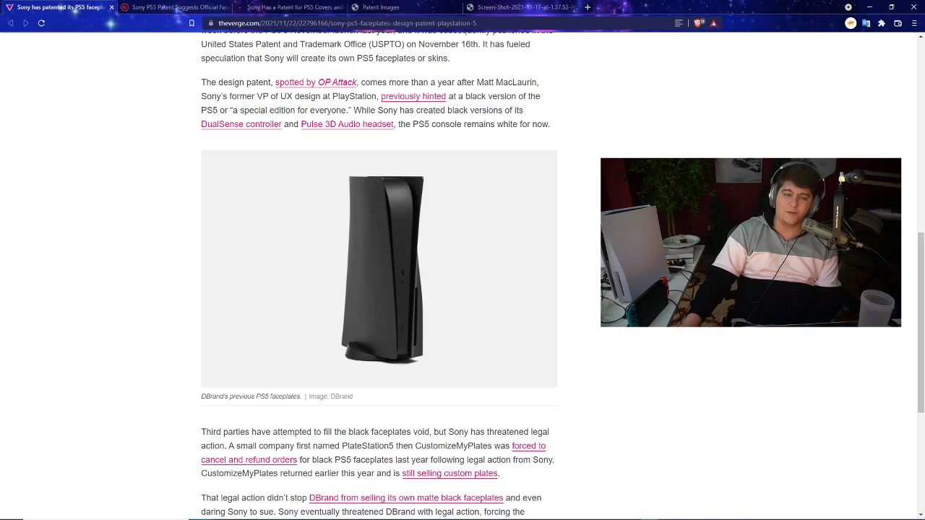
scroll("down", 3)
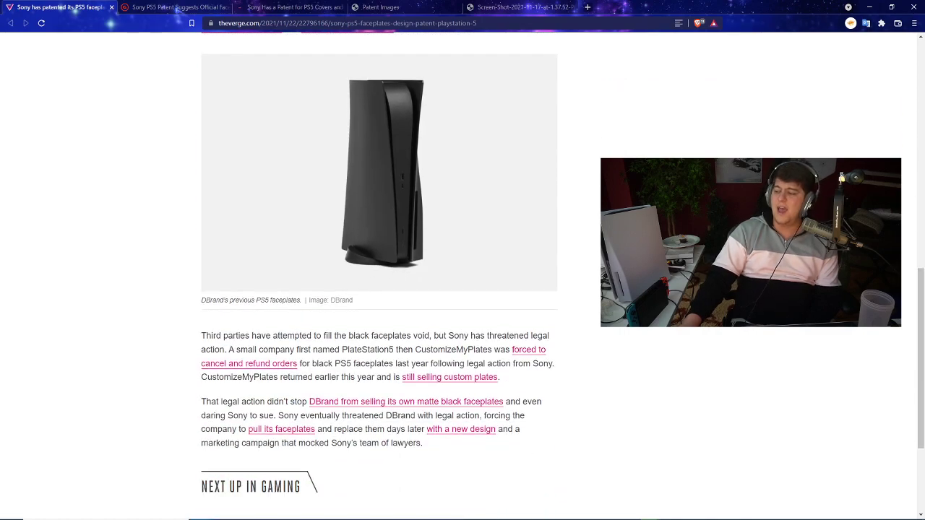